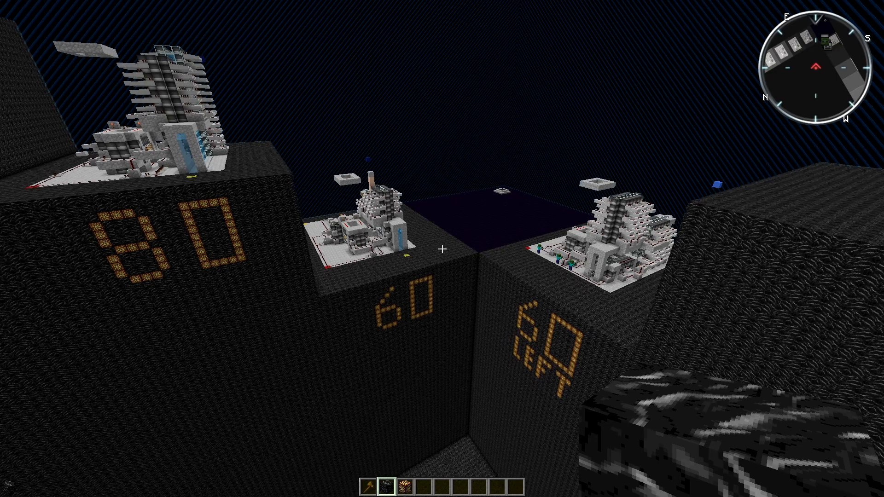
mouse_move(442, 249)
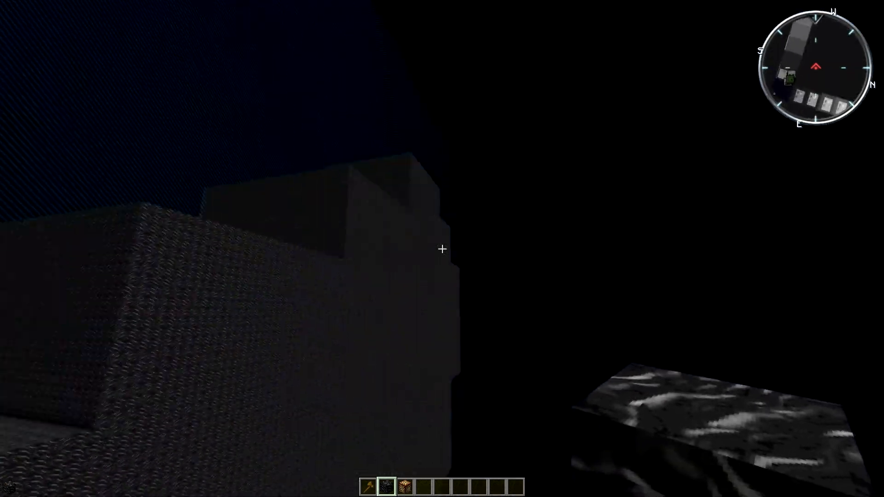
mouse_move(442, 248)
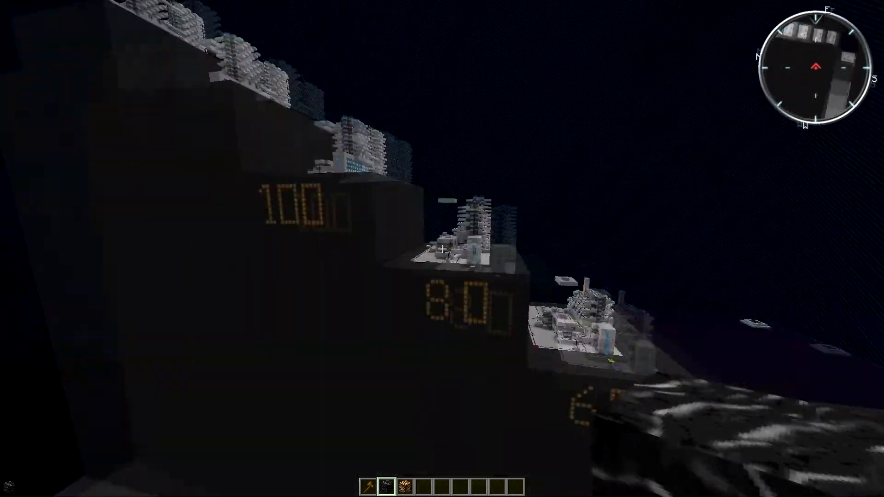
mouse_move(442, 248)
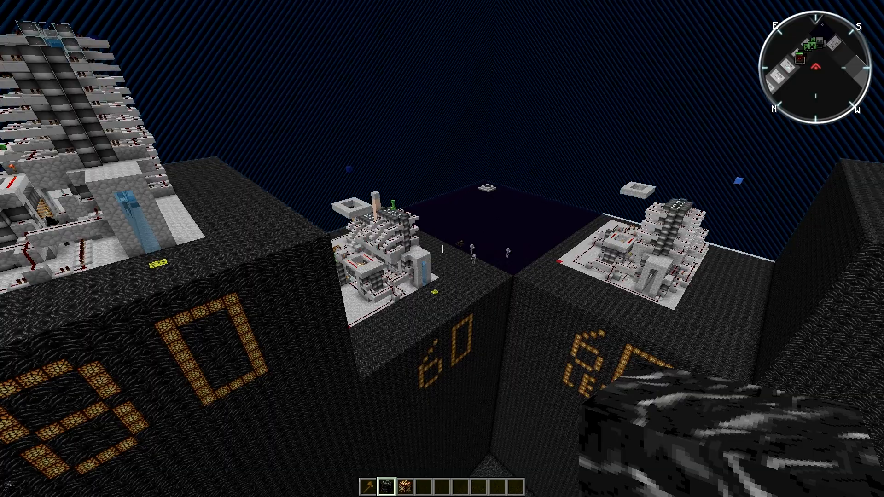
mouse_move(442, 249)
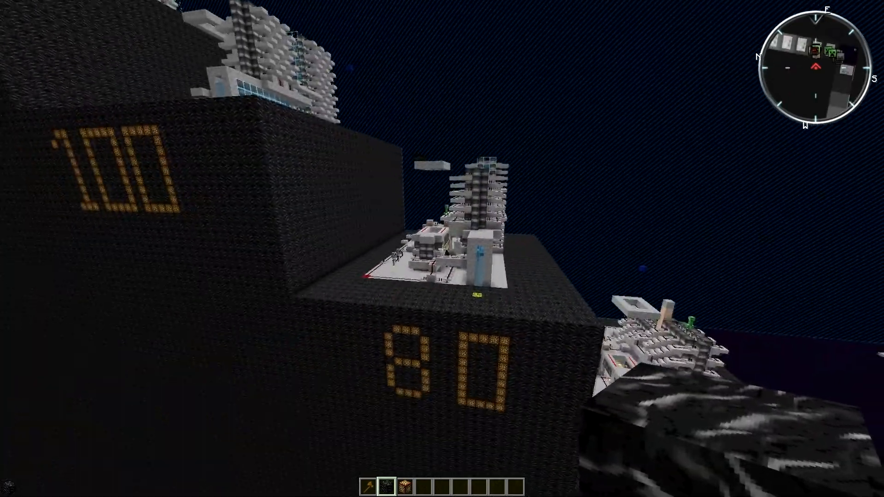
mouse_move(442, 248)
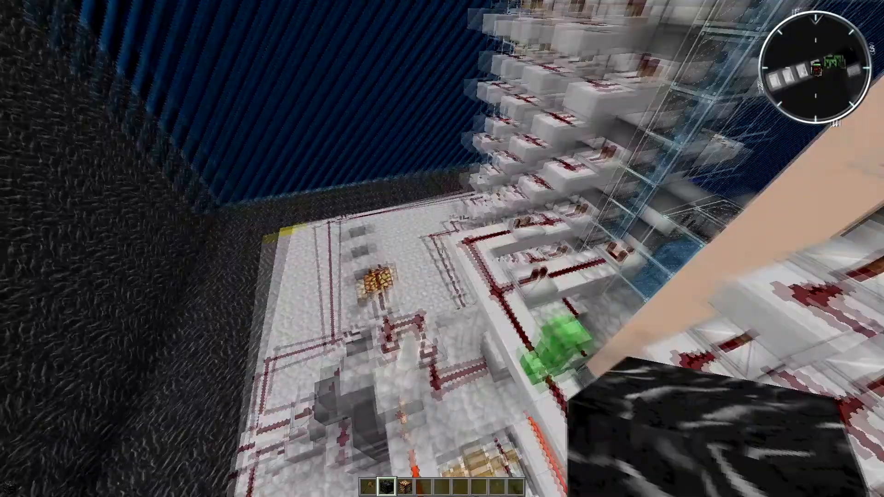
mouse_move(442, 249)
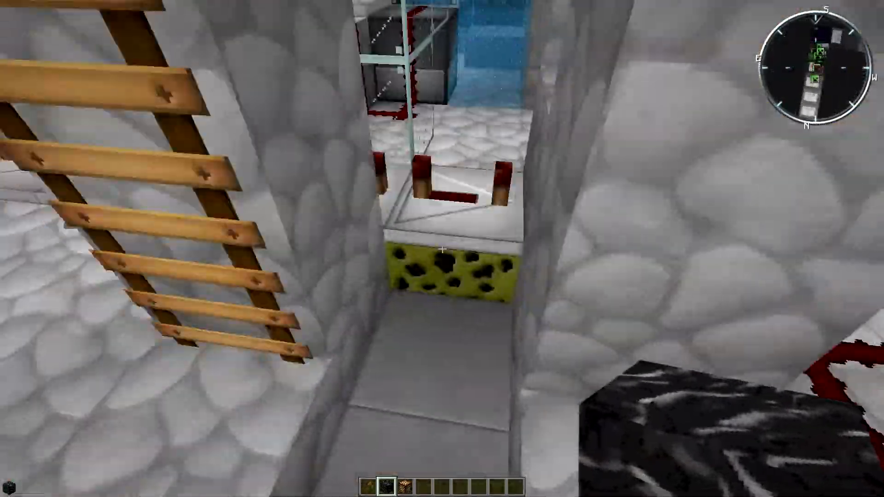
mouse_move(442, 249)
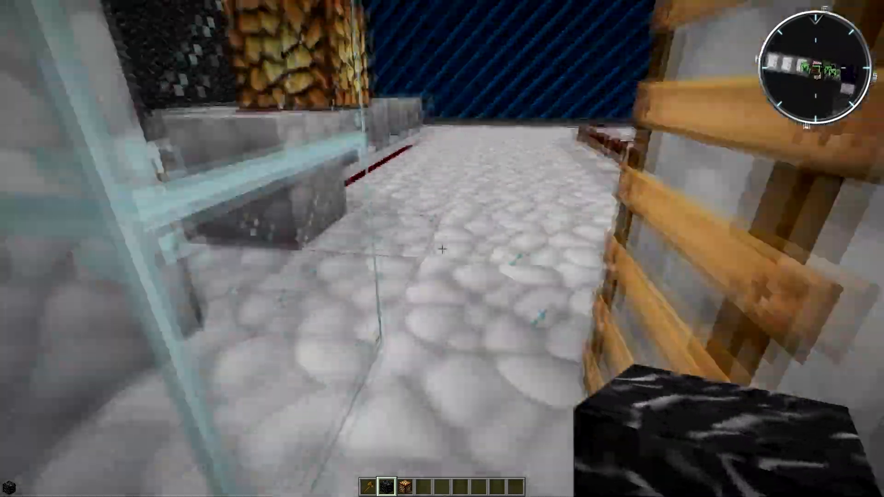
mouse_move(442, 249)
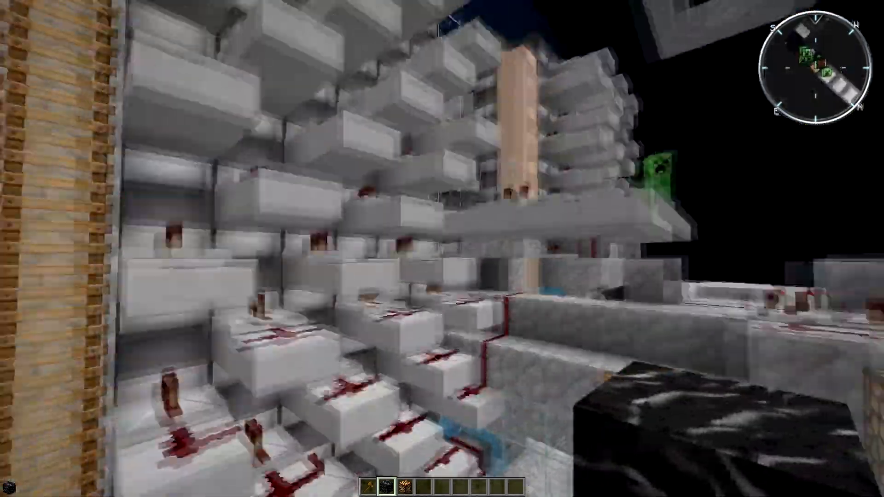
mouse_move(442, 249)
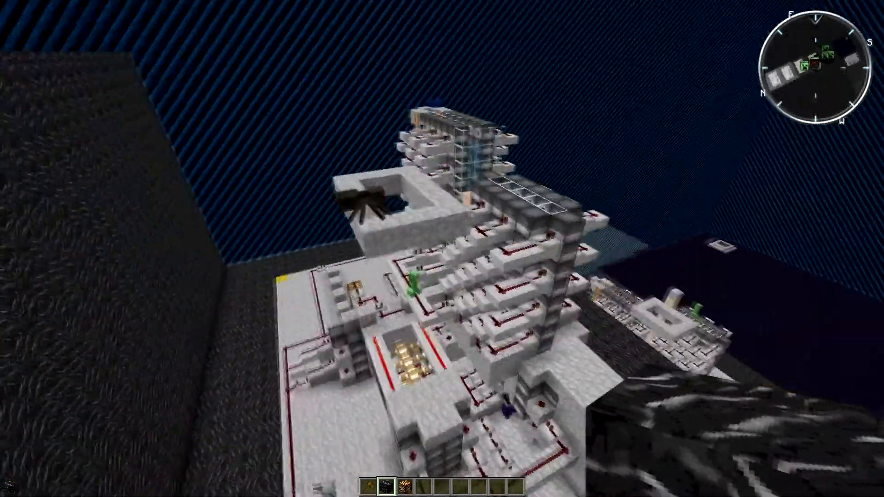
mouse_move(442, 249)
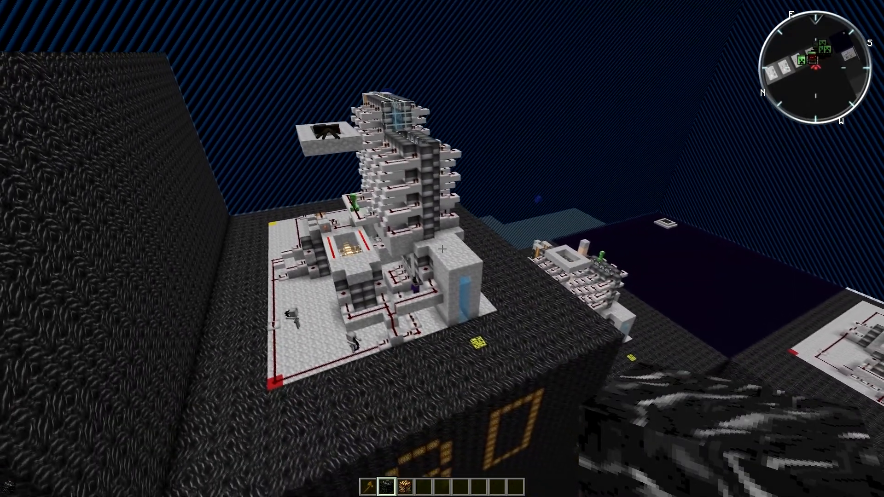
mouse_move(442, 249)
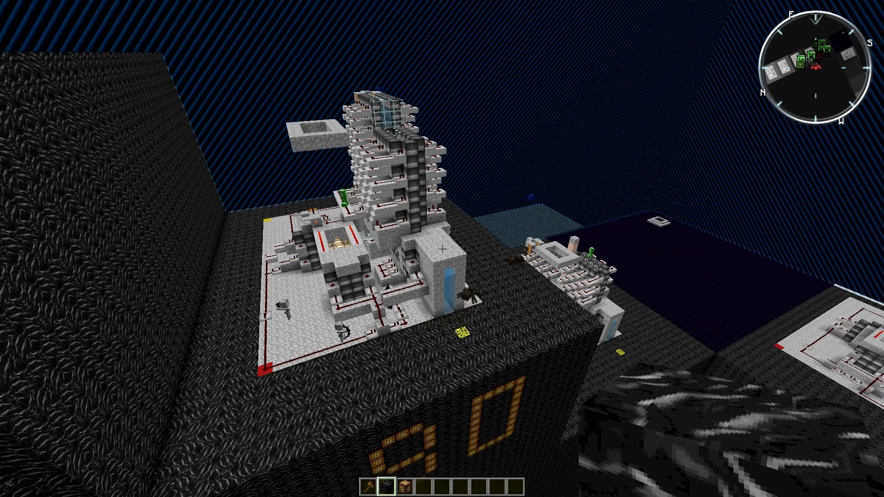
mouse_move(442, 249)
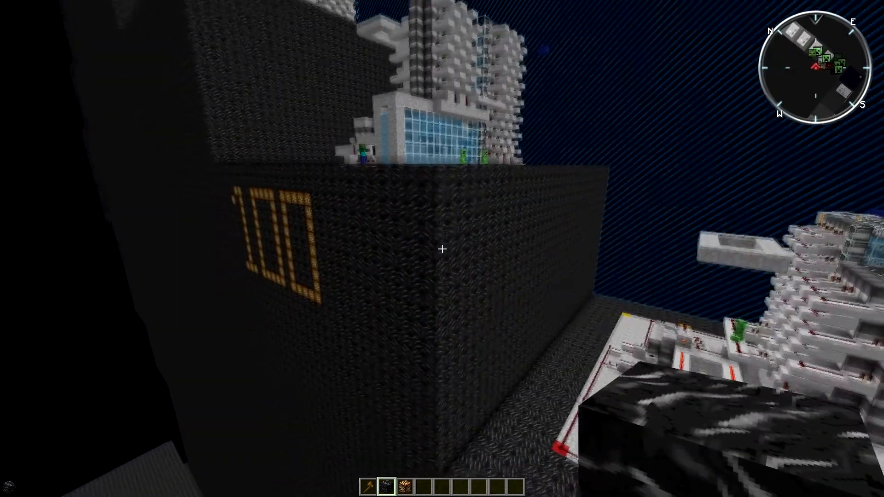
mouse_move(443, 248)
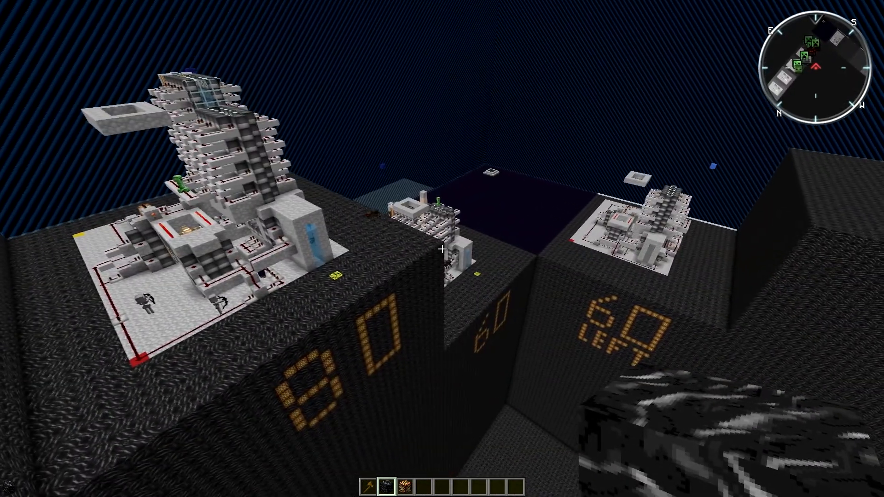
mouse_move(442, 249)
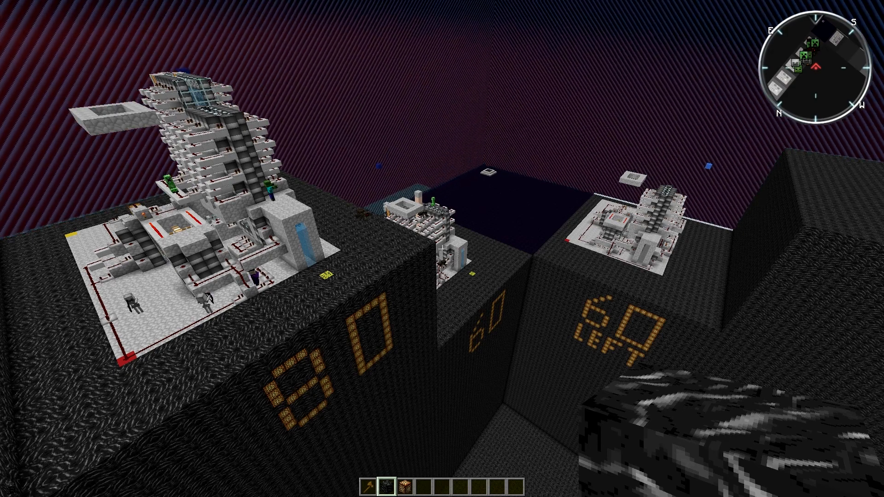
mouse_move(442, 249)
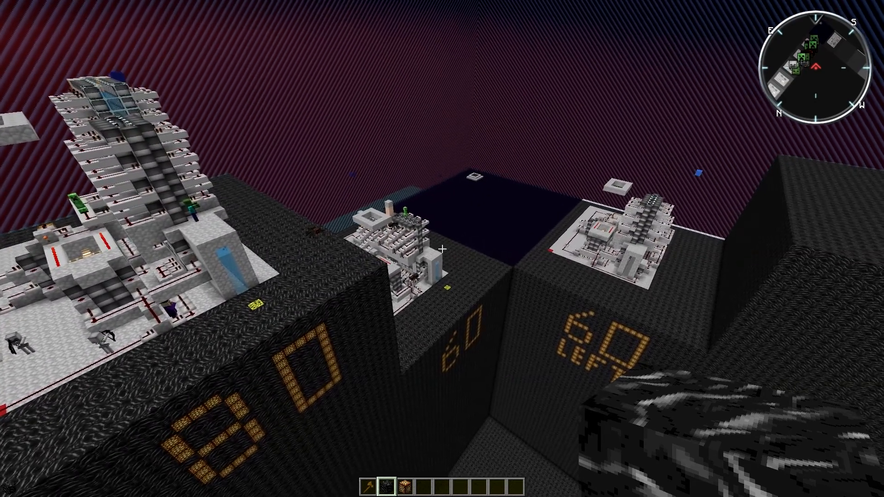
mouse_move(442, 248)
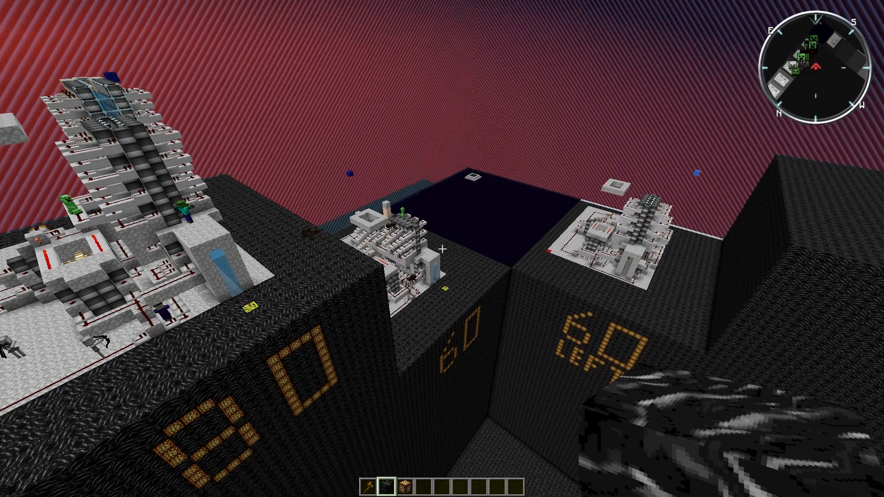
mouse_move(442, 249)
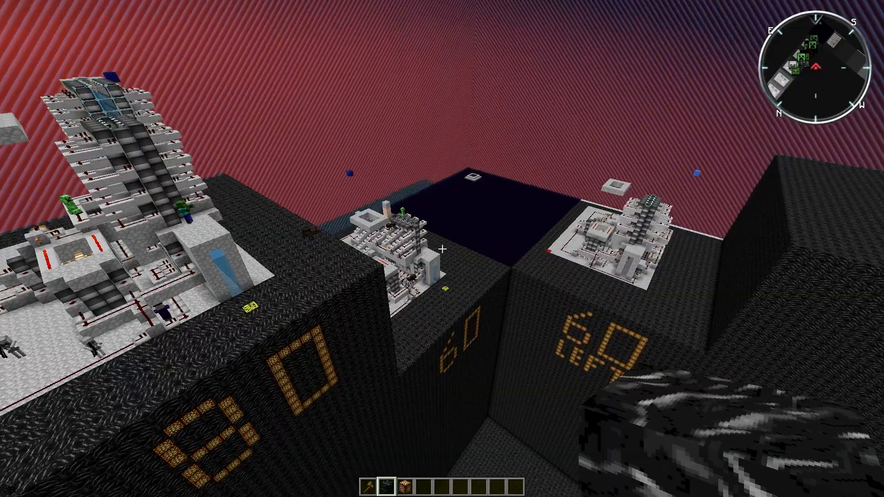
mouse_move(442, 248)
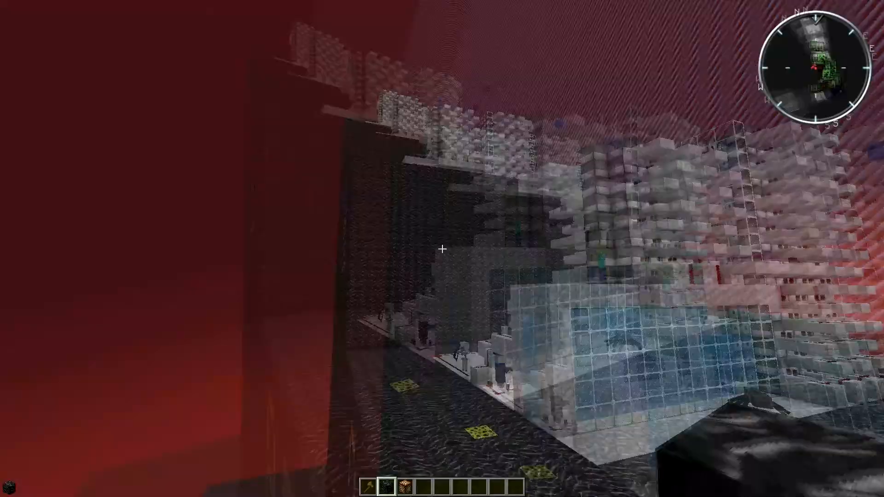
mouse_move(442, 249)
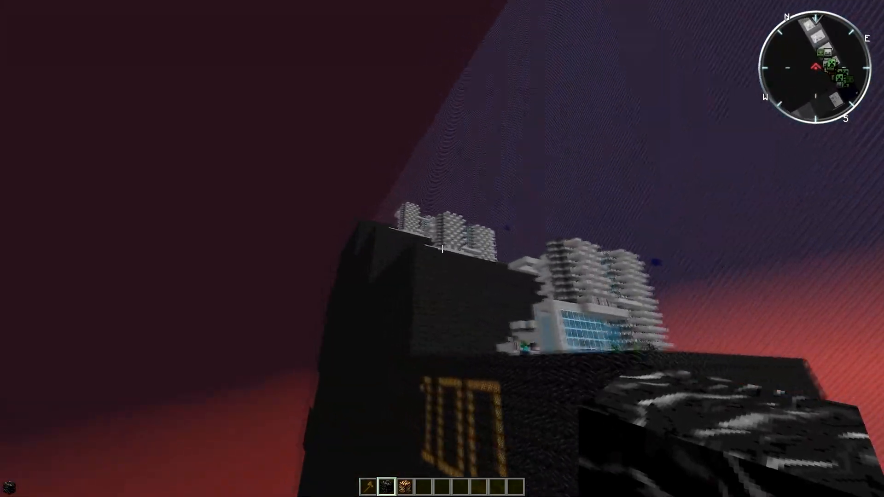
mouse_move(442, 249)
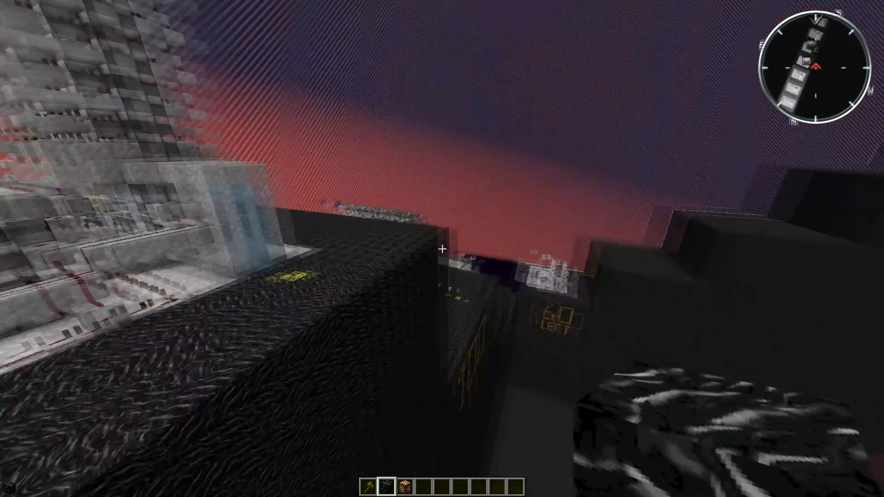
mouse_move(442, 249)
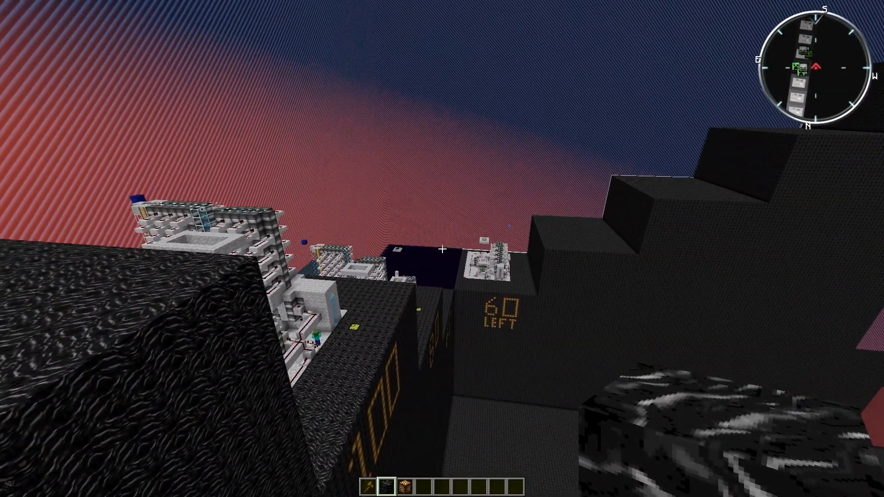
mouse_move(443, 248)
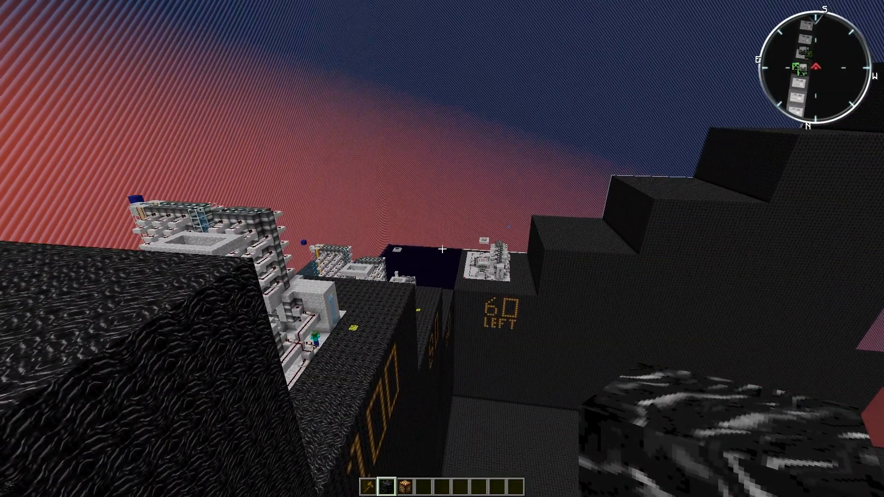
mouse_move(442, 248)
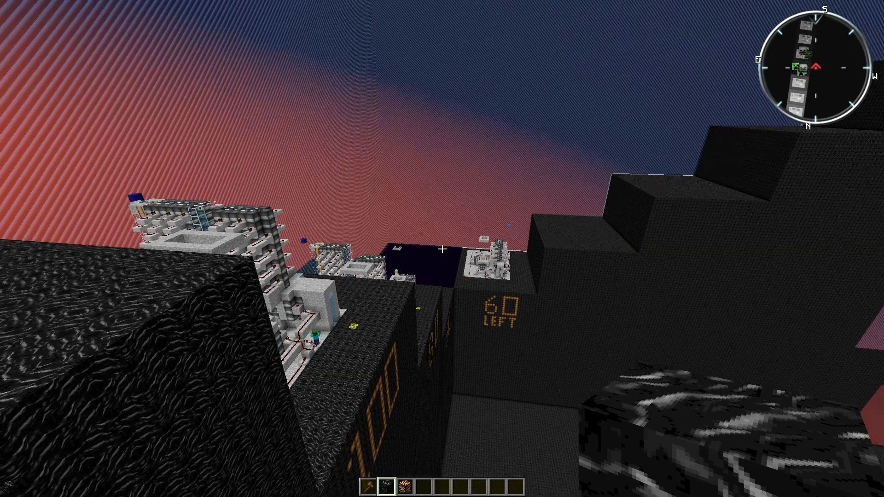
mouse_move(442, 249)
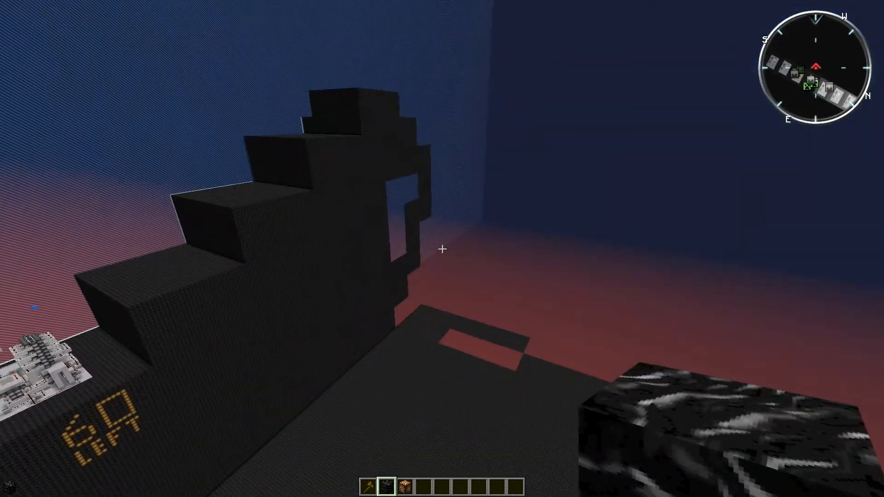
mouse_move(443, 248)
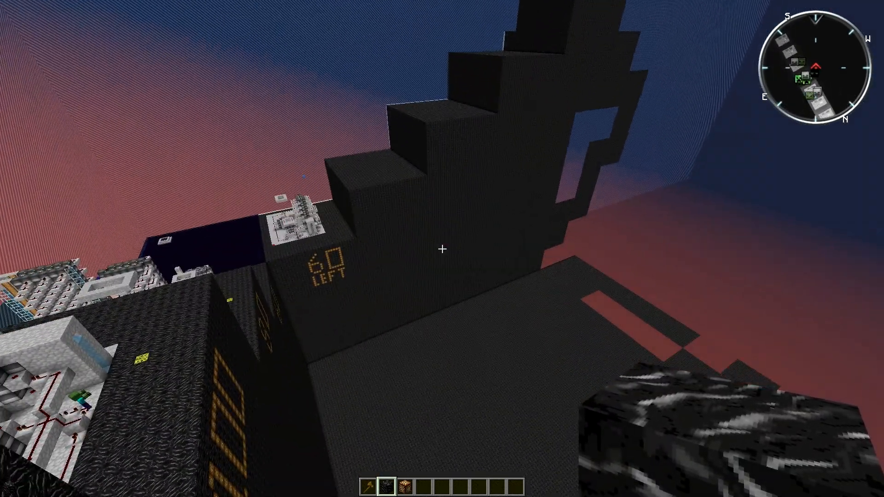
mouse_move(442, 249)
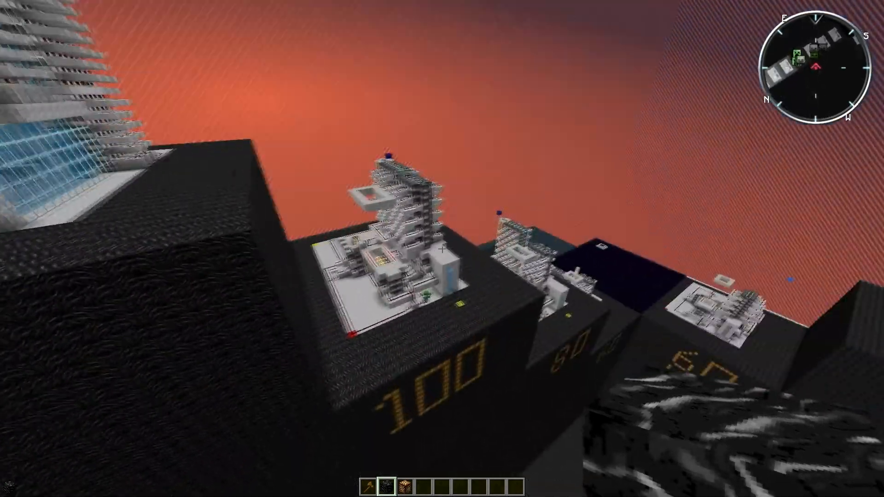
mouse_move(442, 248)
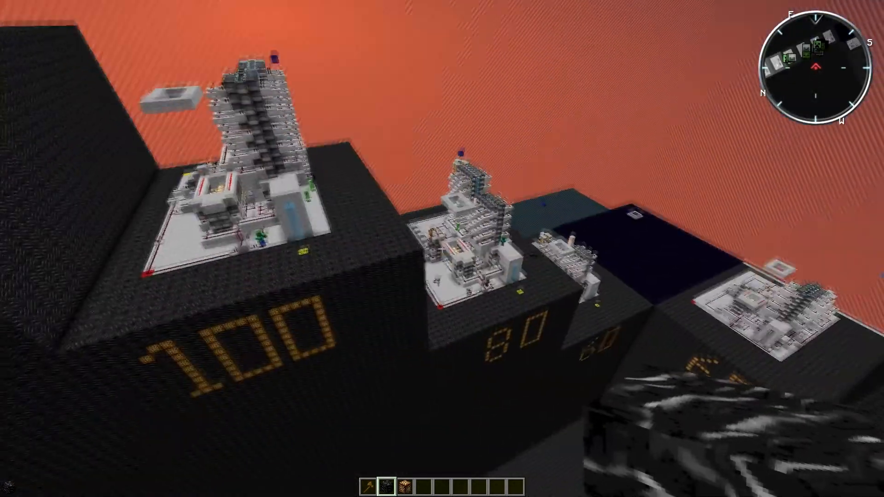
mouse_move(443, 248)
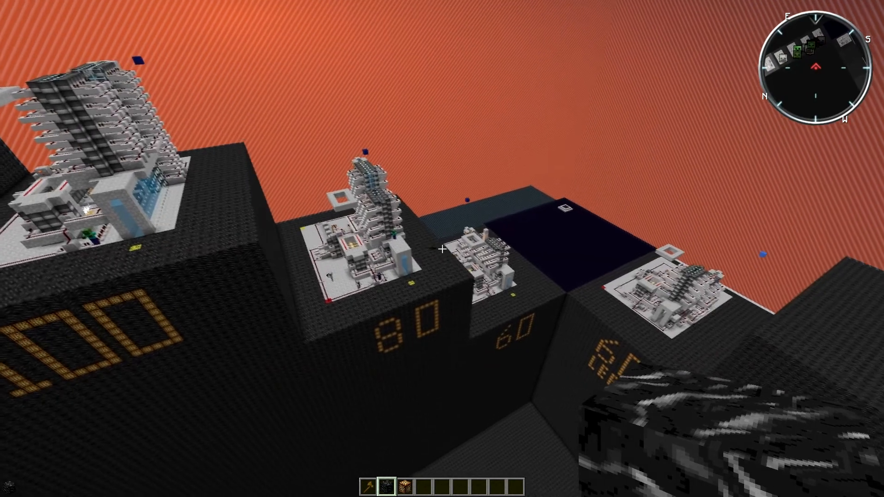
mouse_move(442, 249)
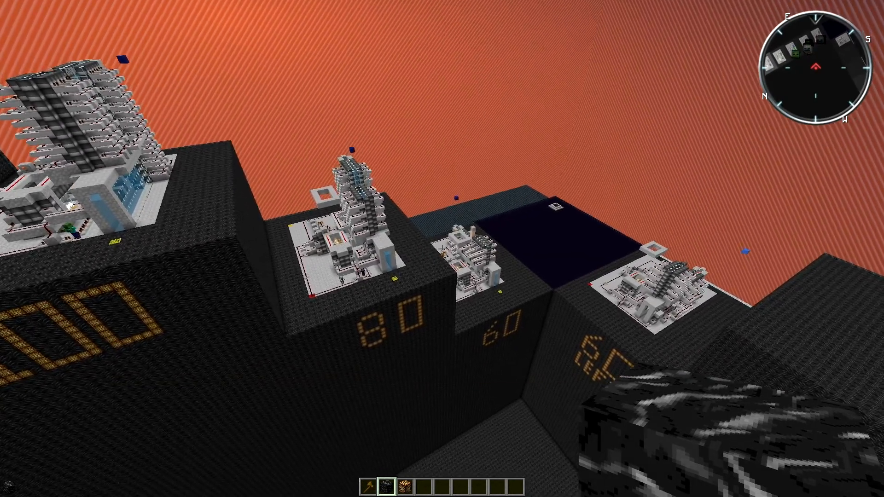